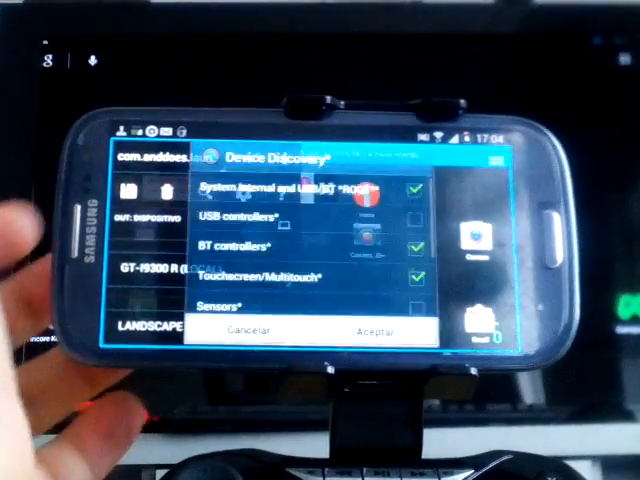
scroll("down", 3)
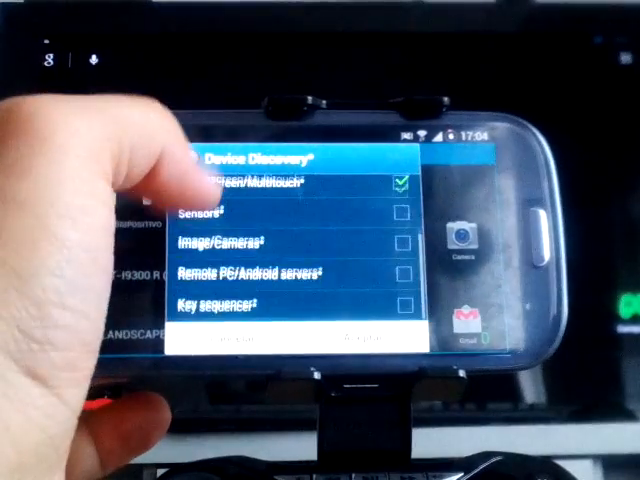